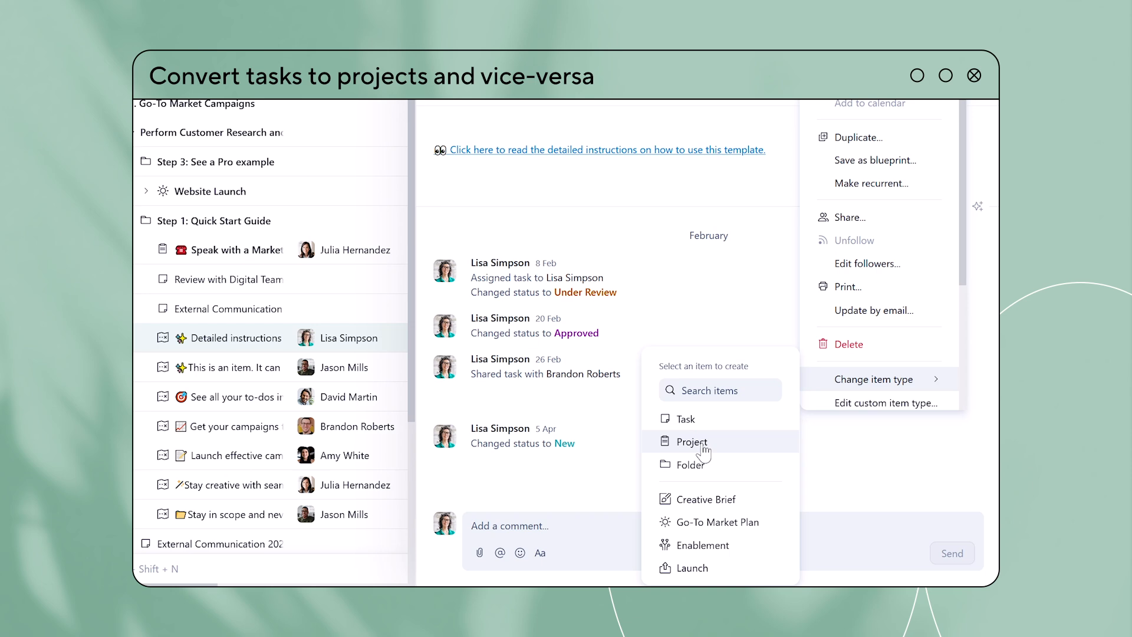
Change the task's item type to Project and close the progress notice
click(687, 441)
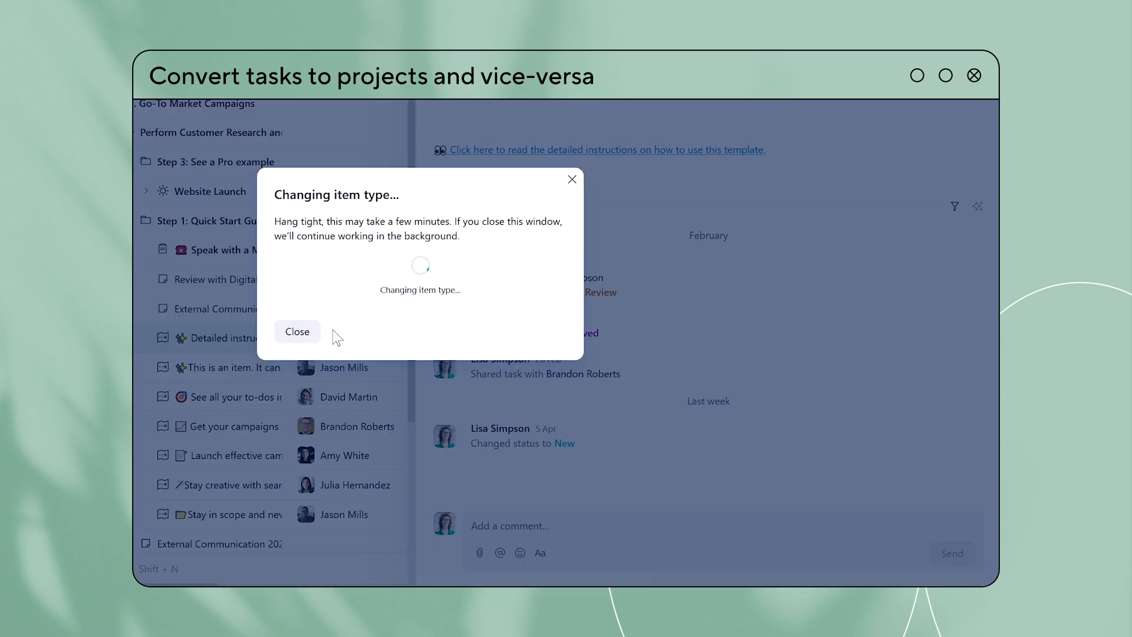
click(297, 331)
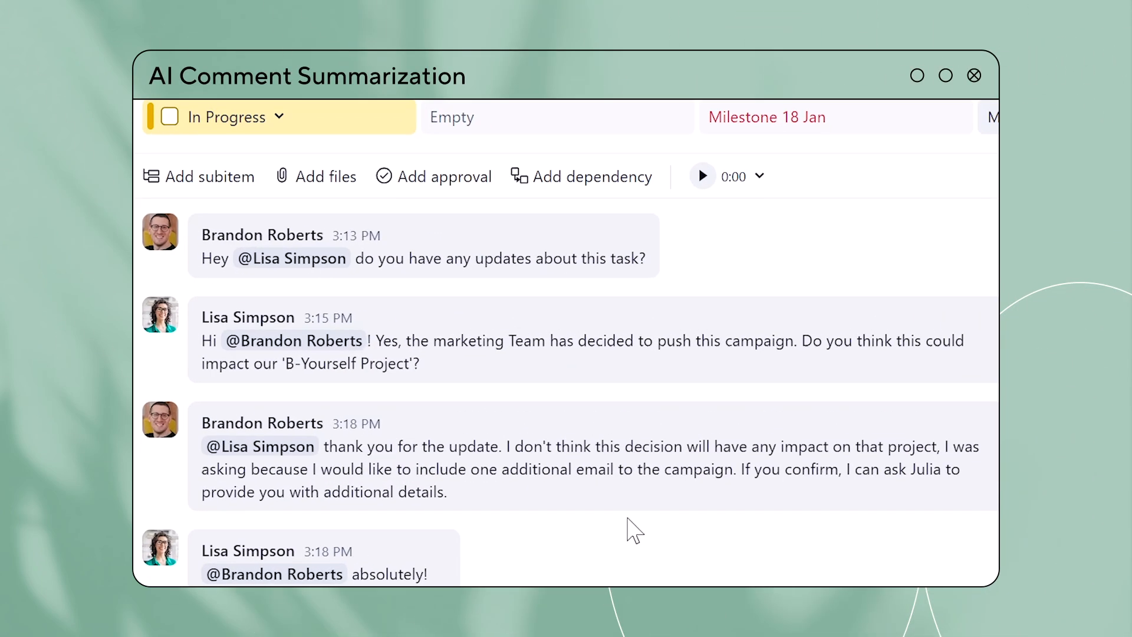
Scroll the comment thread to reveal the AI summary with Overview, Decisions and Action Items
scroll(down, 3)
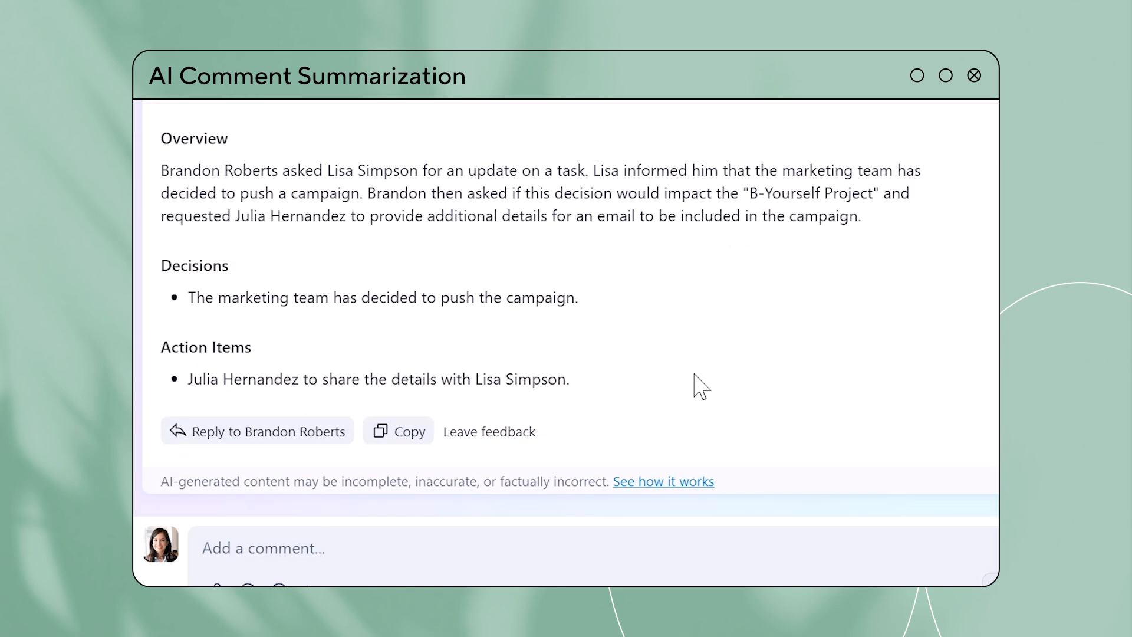
click(256, 431)
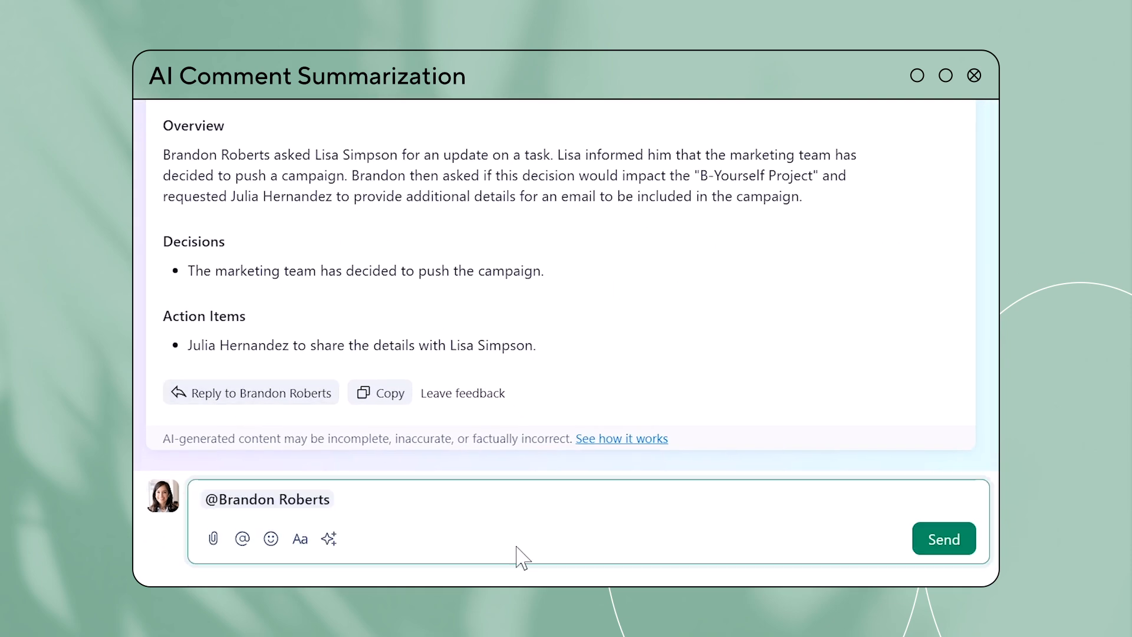
text(sure,)
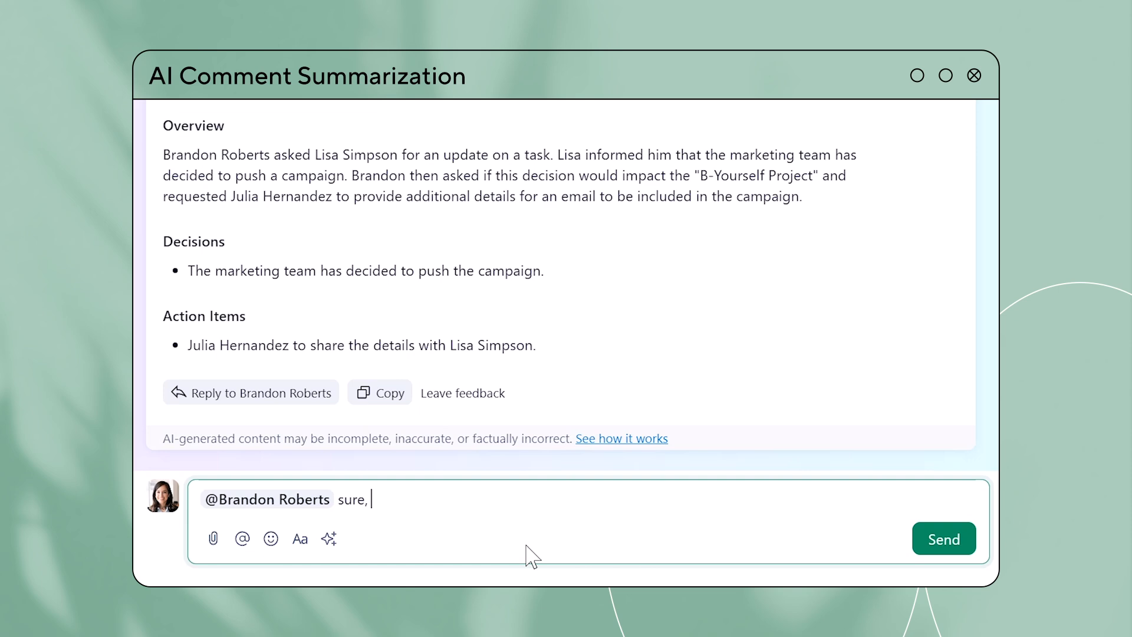
text(I will)
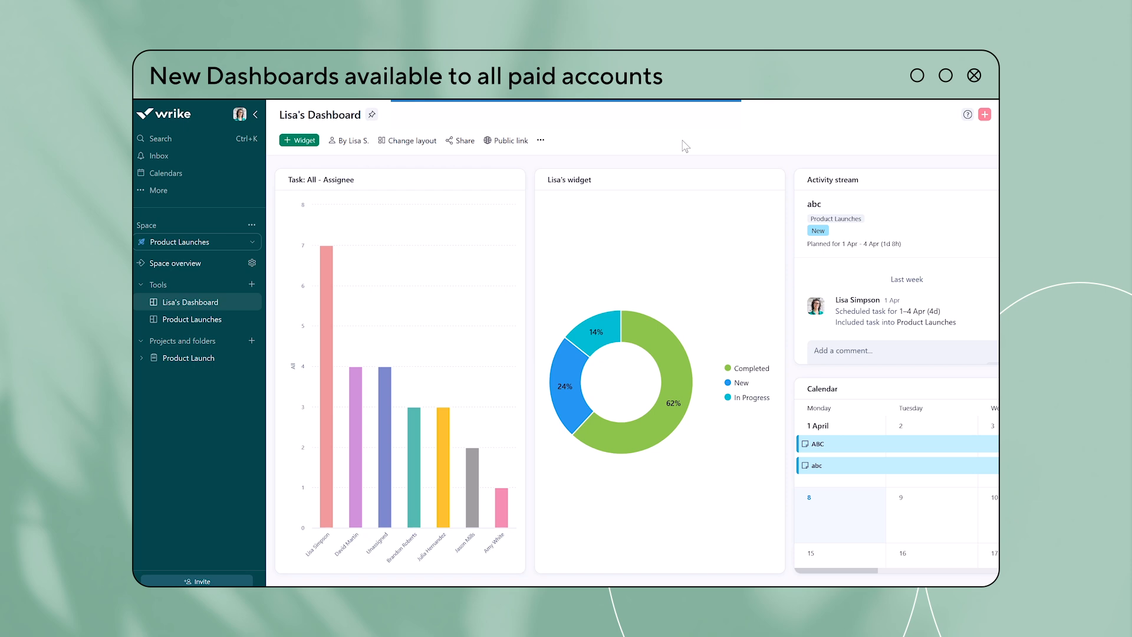
Add a new Custom widget to Lisa's Dashboard from the widget templates
click(298, 140)
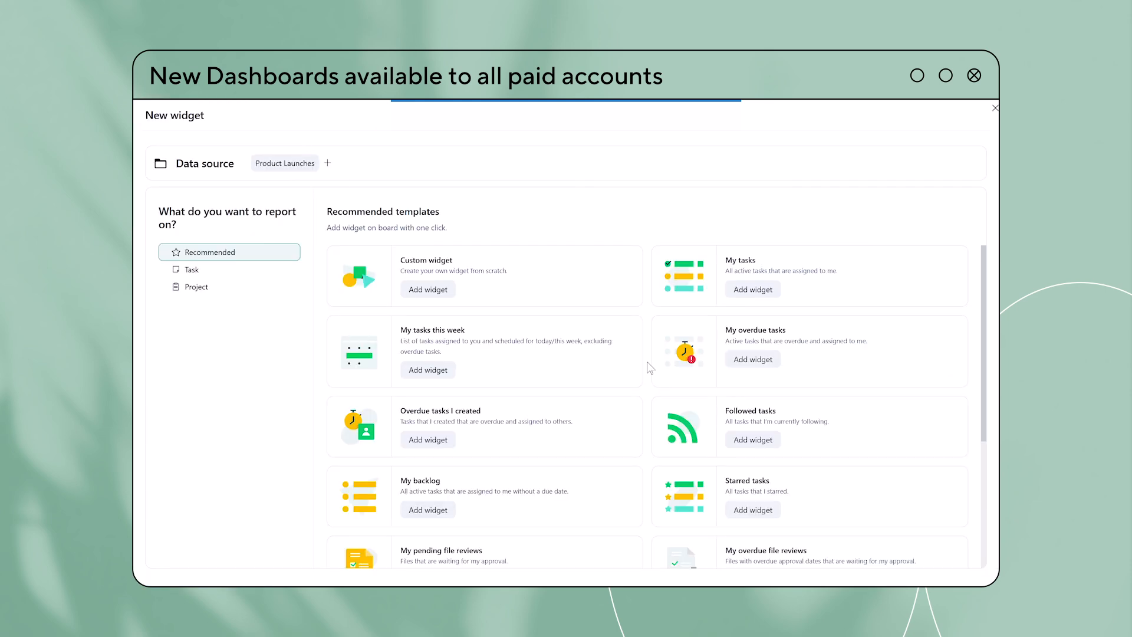
scroll(down, 3)
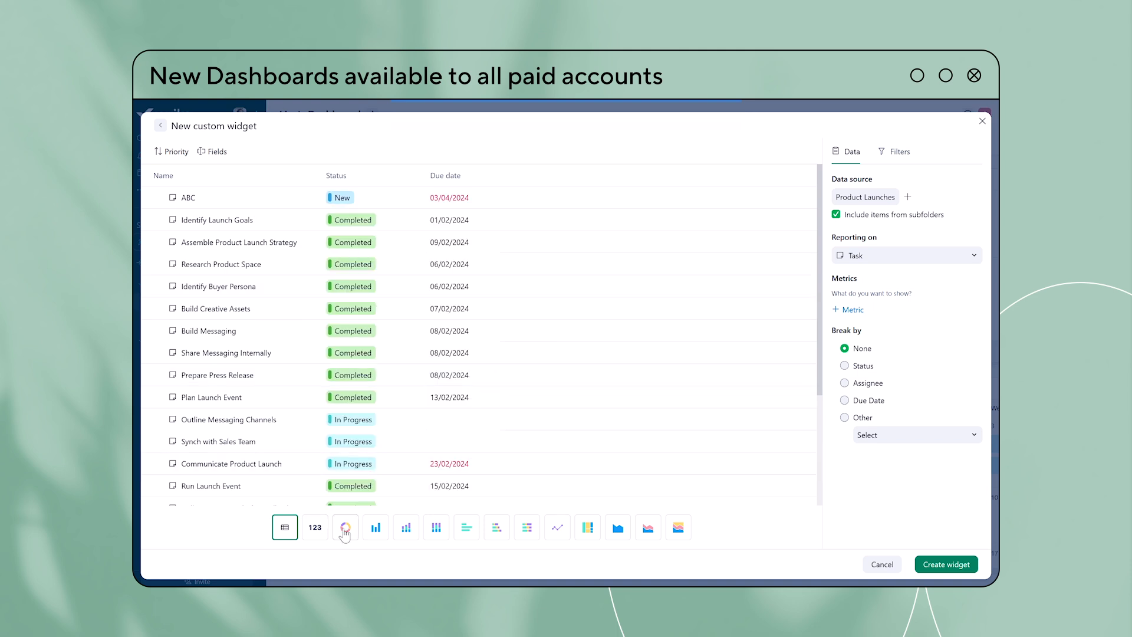
Show the widget as a column chart broken by Assignee, sorted alphabetically, legend on top
click(405, 527)
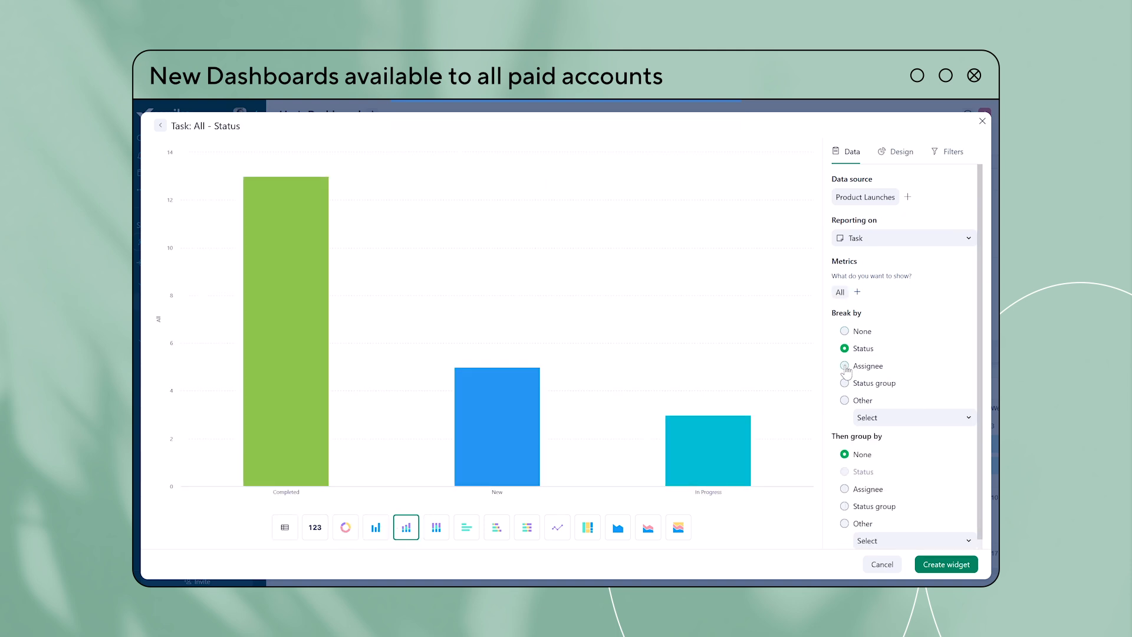
click(844, 366)
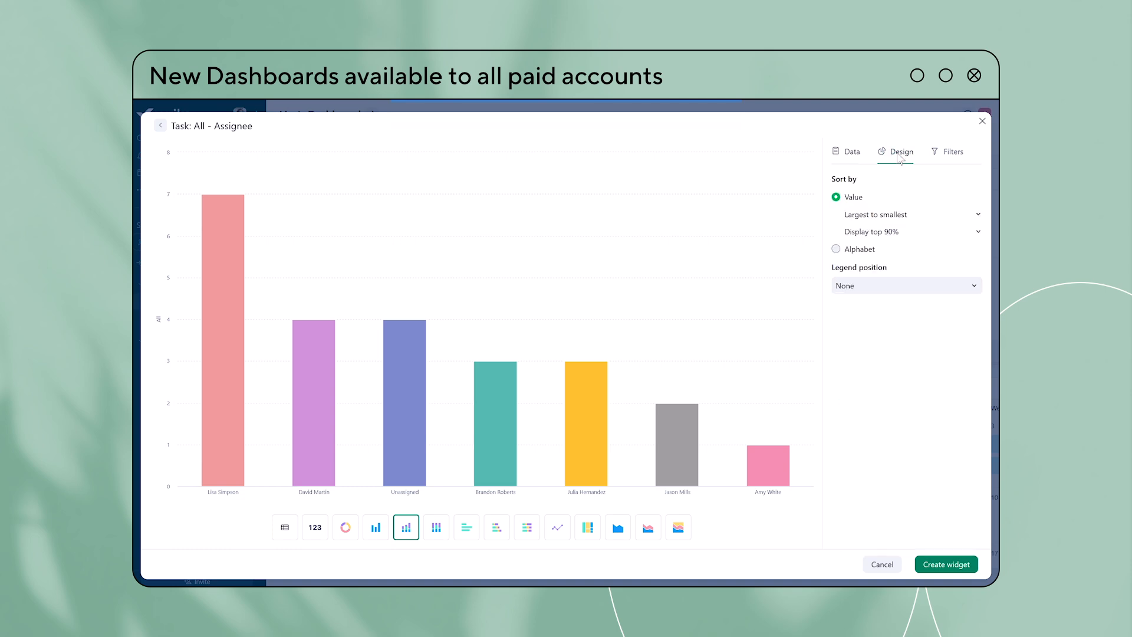
click(835, 213)
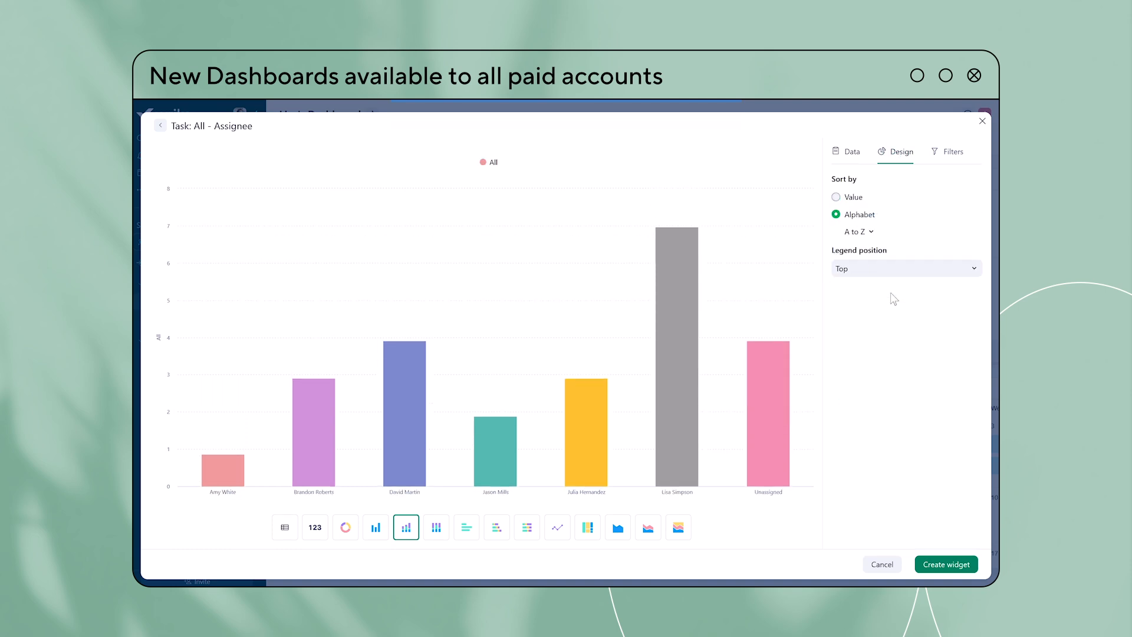